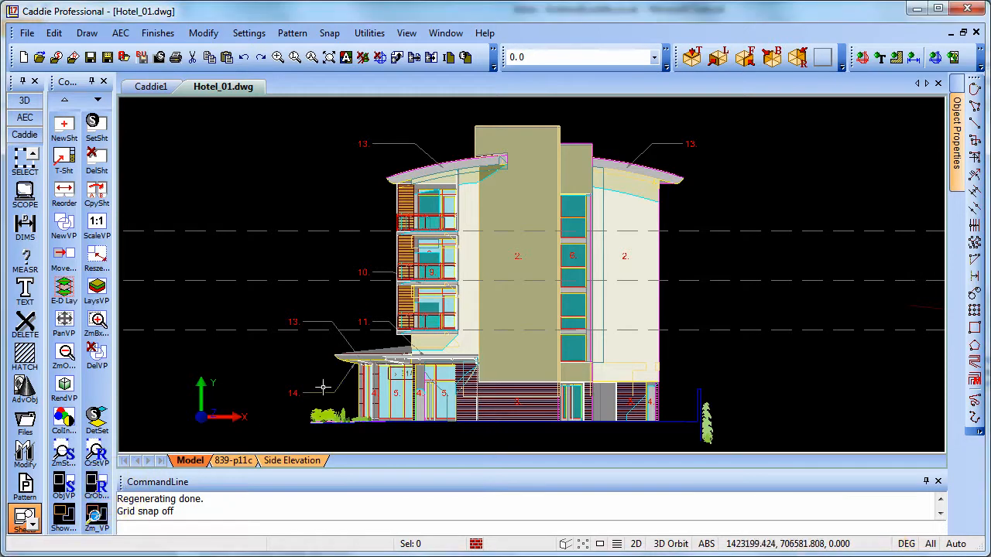
Confirm the displayed elevation layers via Layering & Display > Layer Display.
right_click(322, 387)
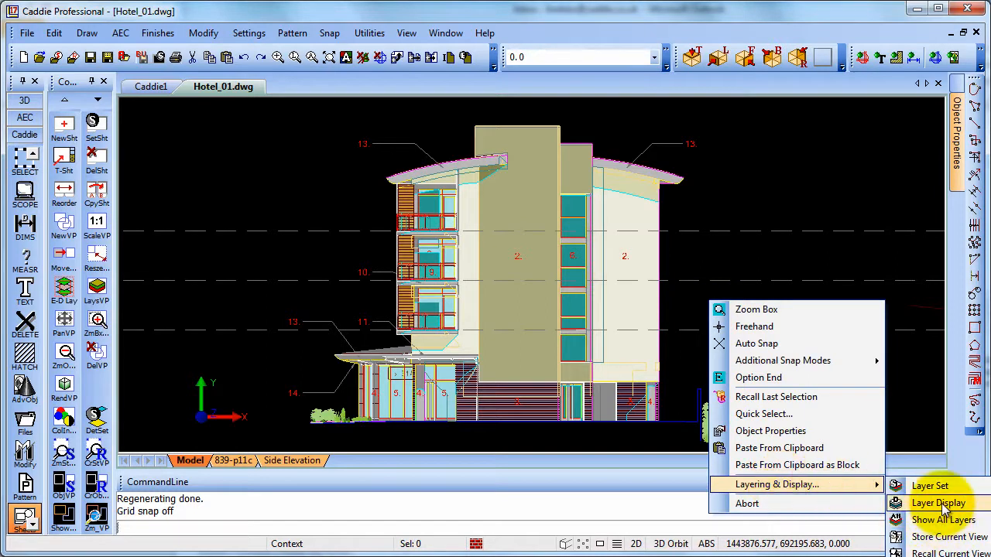
click(938, 503)
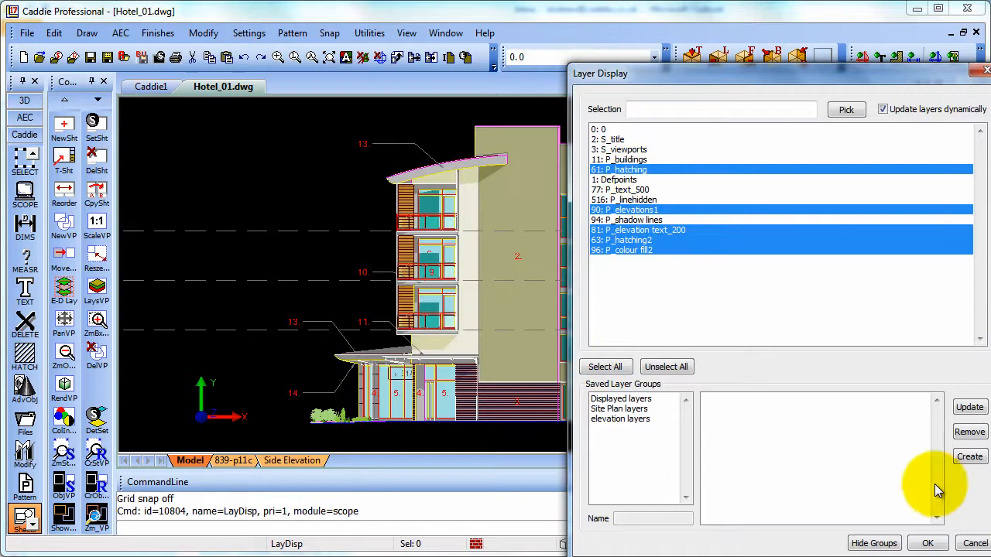
click(928, 542)
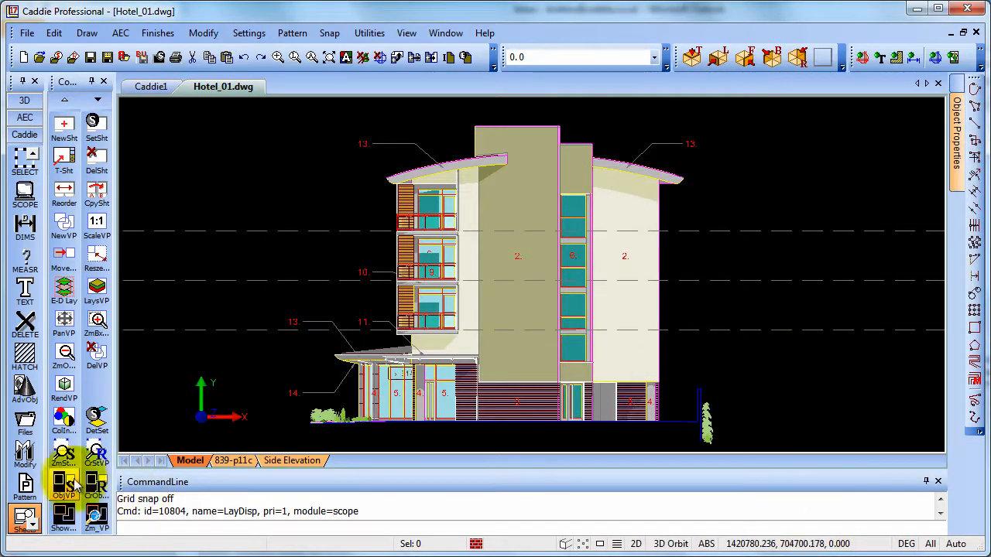
Make a 1:100 ObjVP viewport of the elevation on the Side Elevation sheet.
click(64, 484)
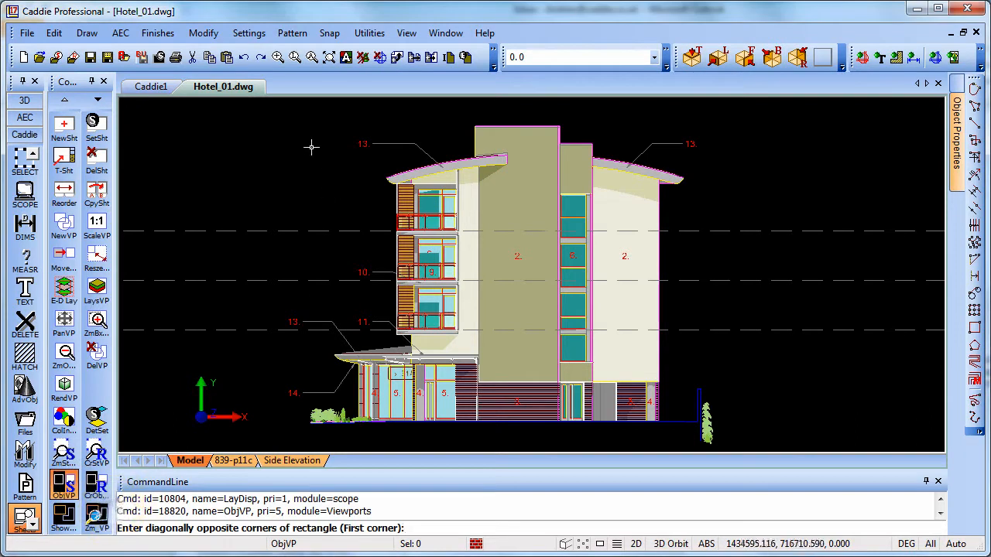
click(287, 103)
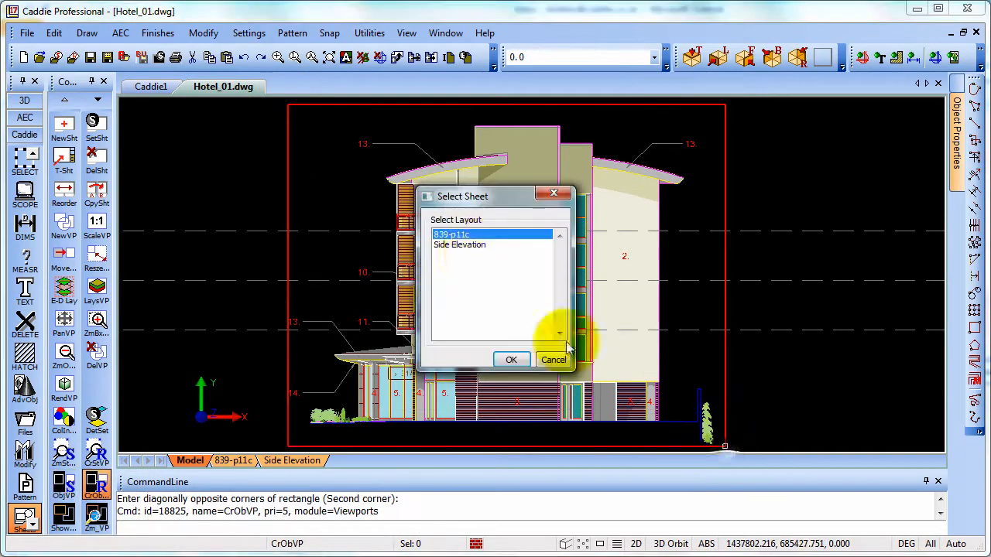
click(459, 244)
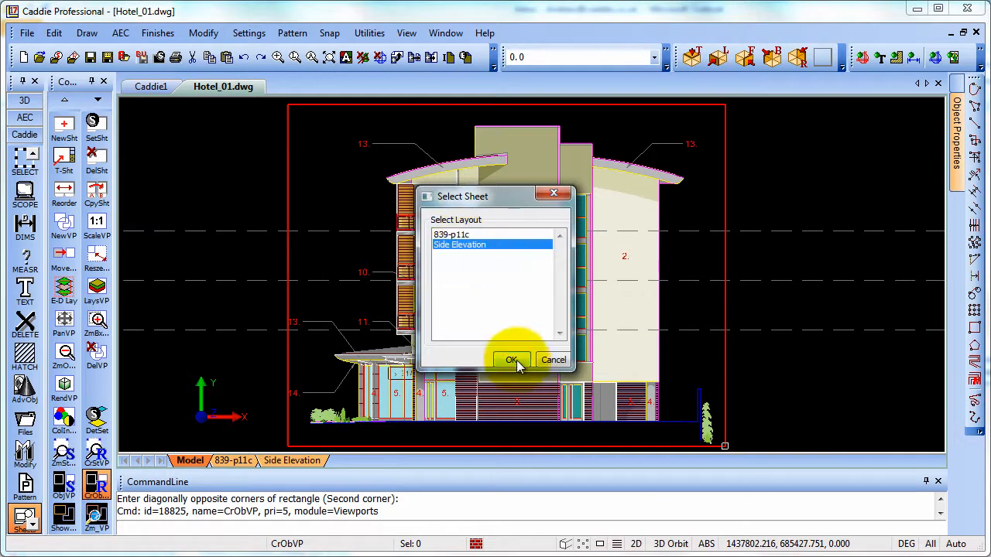
click(511, 360)
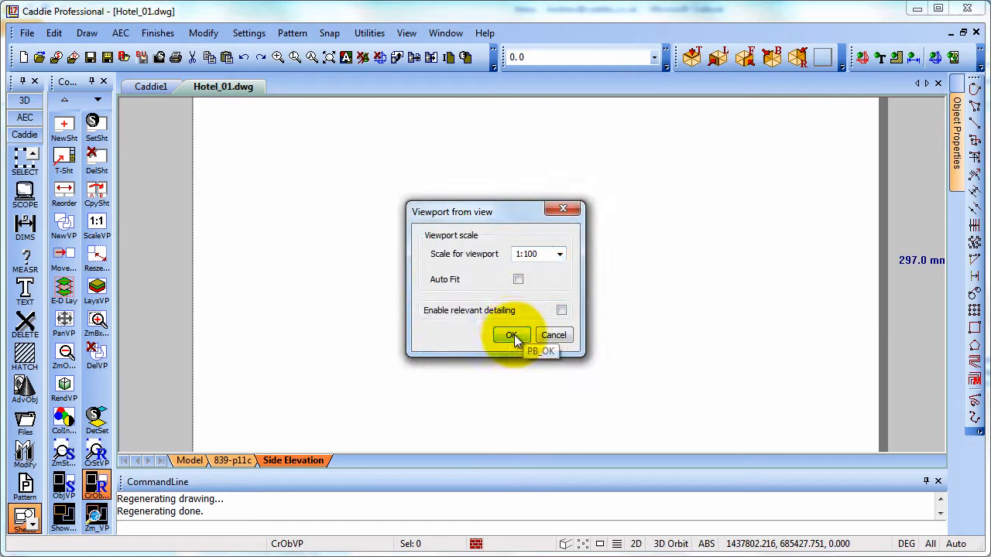
click(510, 335)
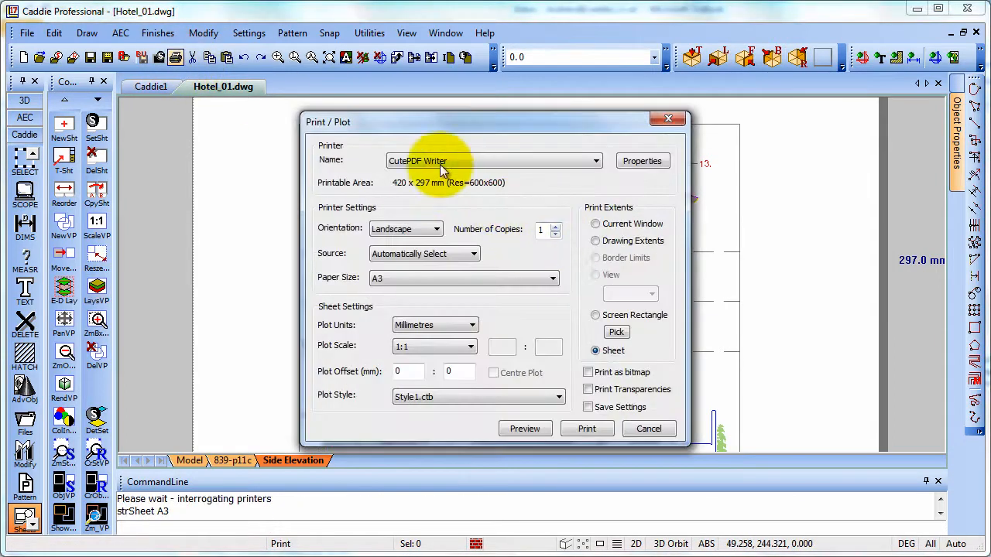
Leave the Print / Plot dialog for CutePDF Writer, A3 landscape and return to the model.
click(525, 428)
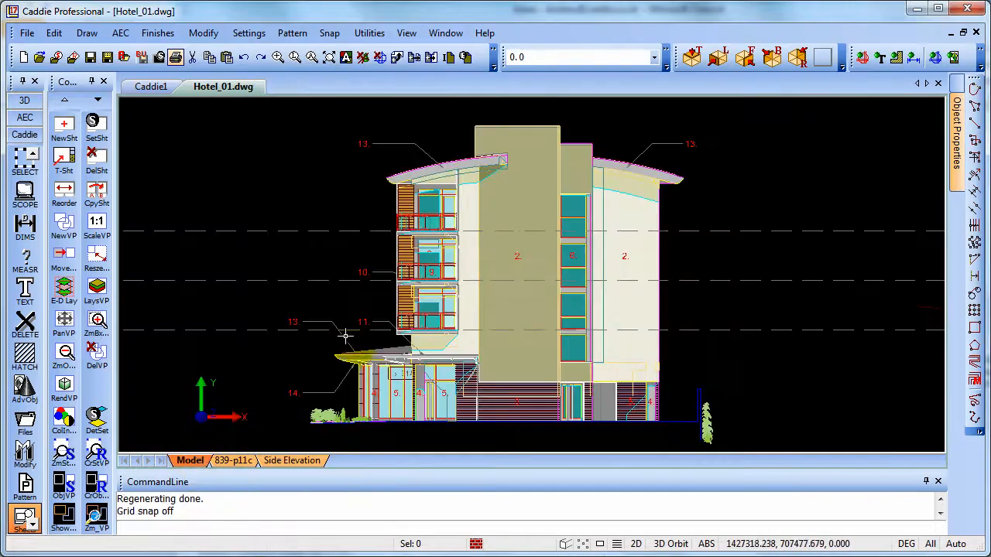
Keep only the elevation linework layers displayed so the sheet viewport shows no colour fills.
right_click(345, 337)
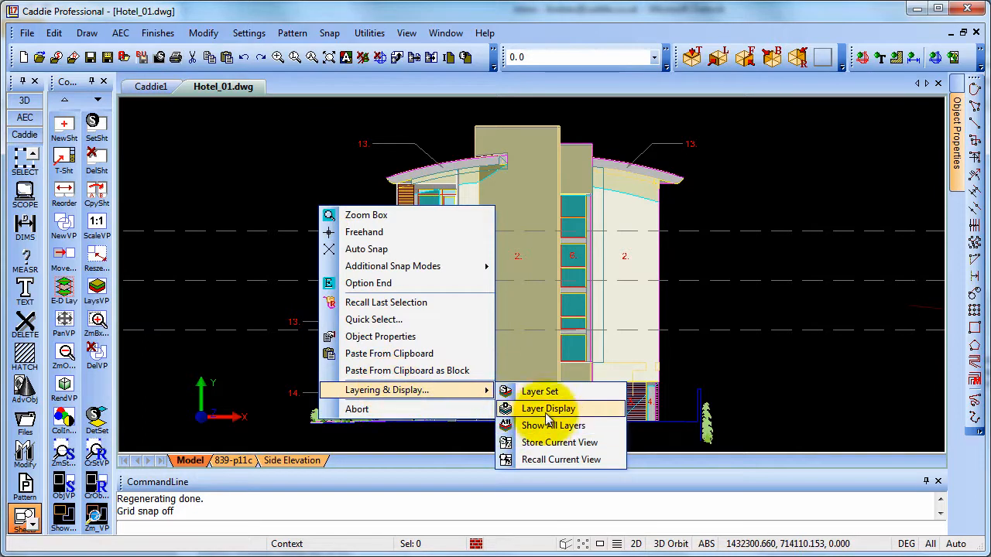
click(548, 409)
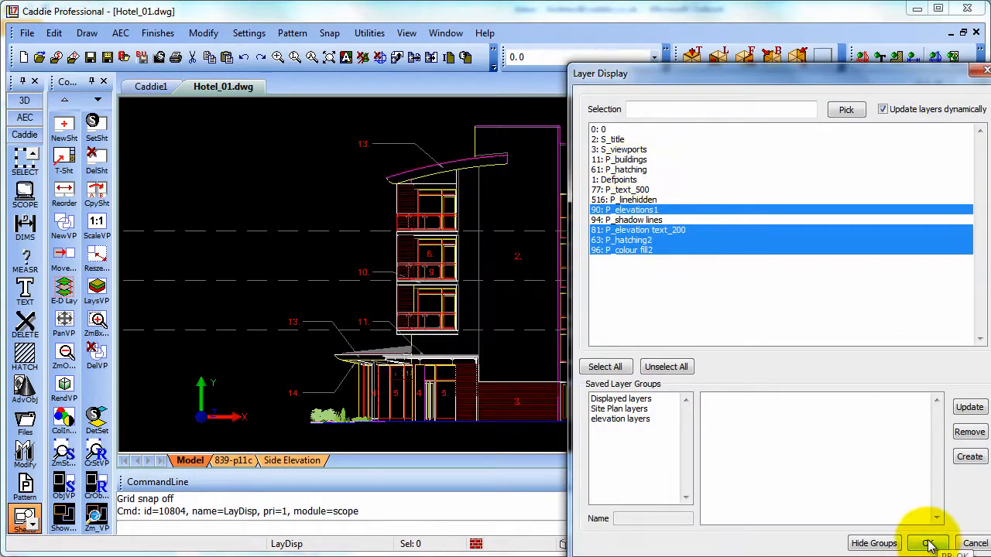
click(928, 543)
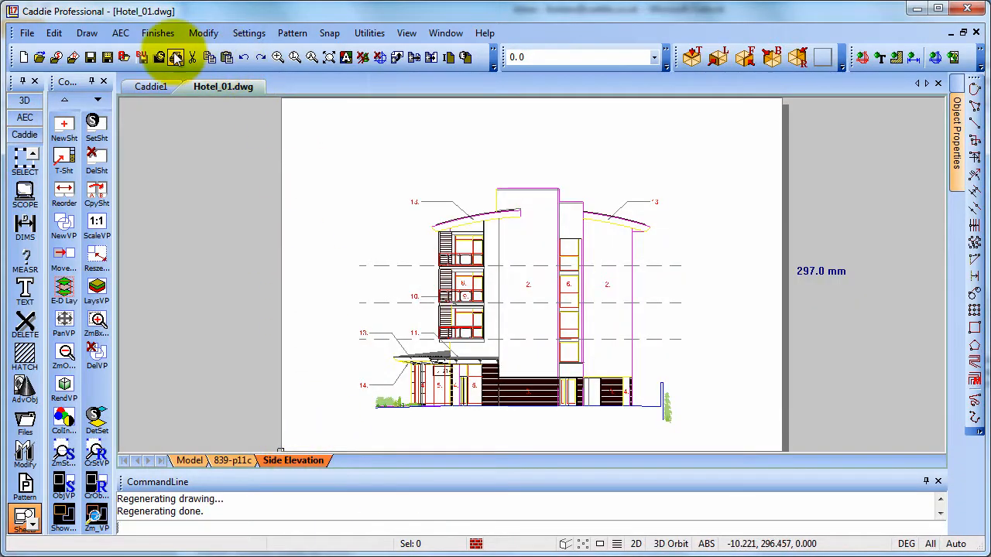
Preview the Side Elevation sheet on CutePDF Writer, A3, Sheet extents, revealing colour fills returning.
click(176, 57)
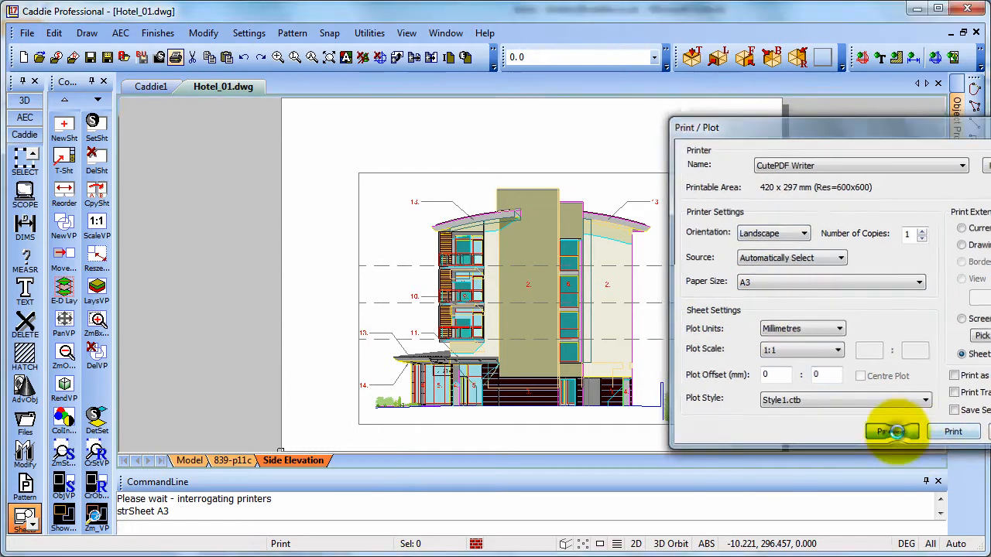
click(892, 431)
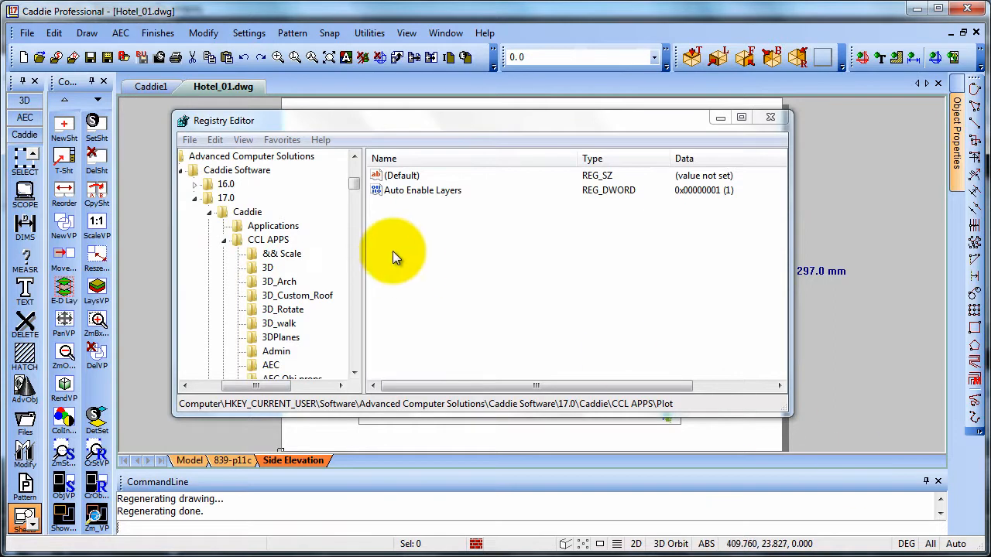
mouse_move(619, 415)
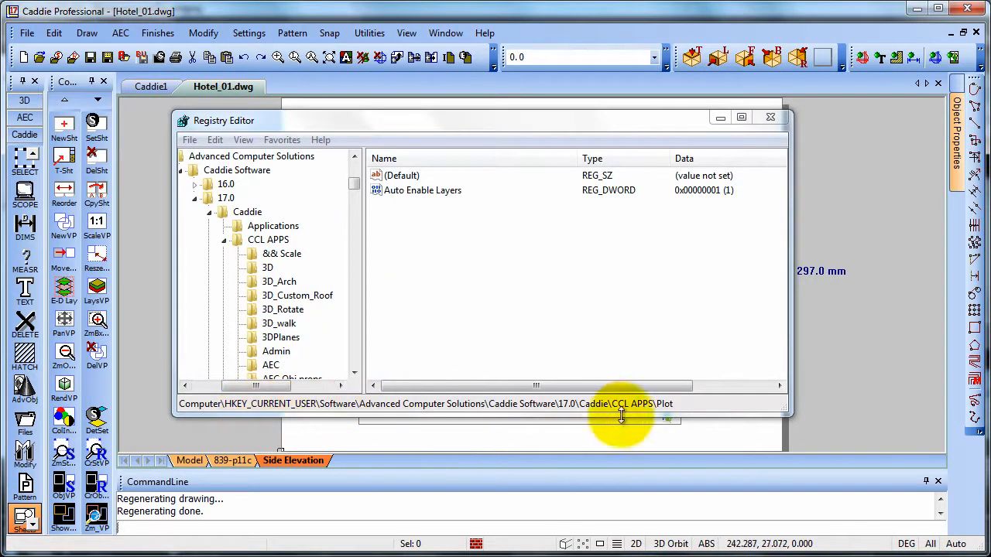
mouse_move(330, 246)
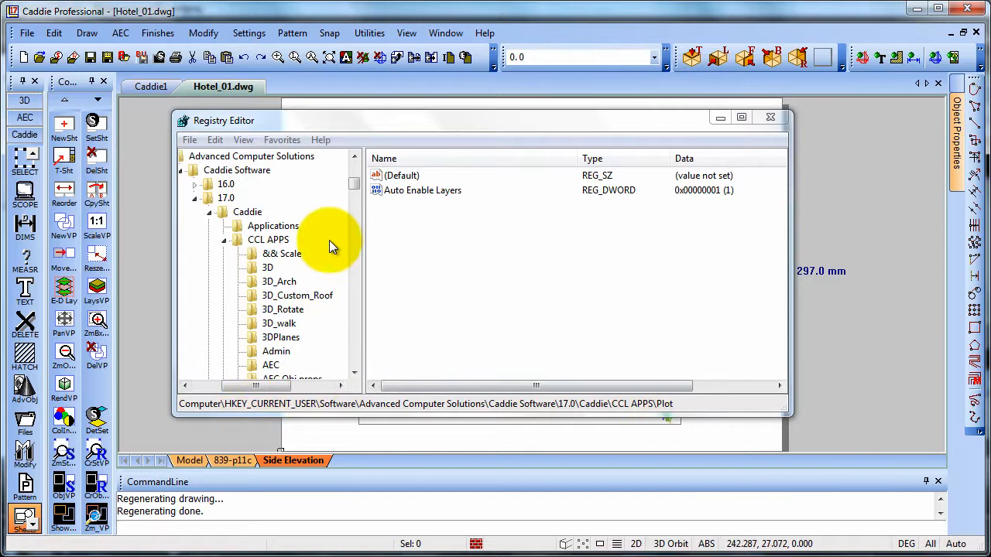
Bring up the Auto Enable Layers value (currently 1) under the Caddie 17.0 Plot key for editing.
click(422, 190)
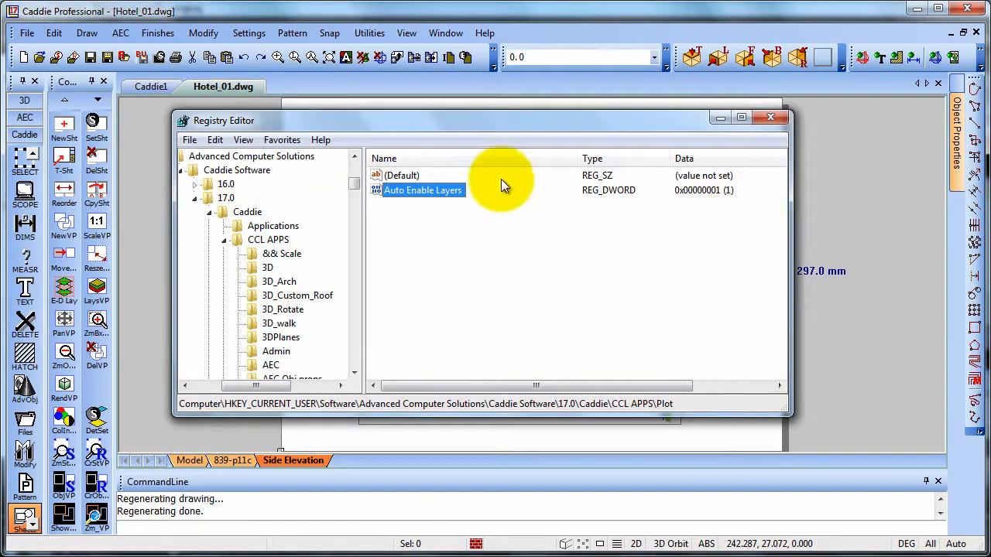
double_click(423, 190)
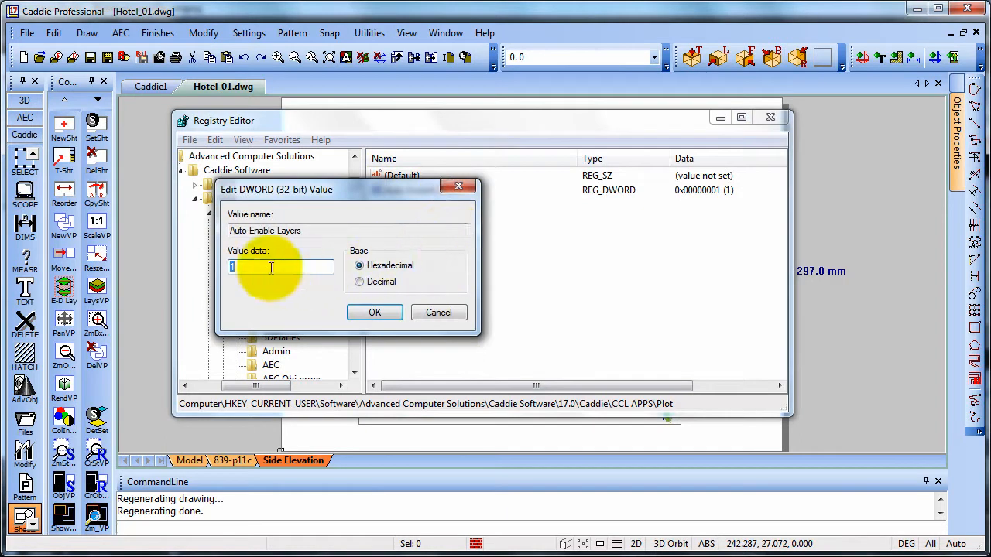